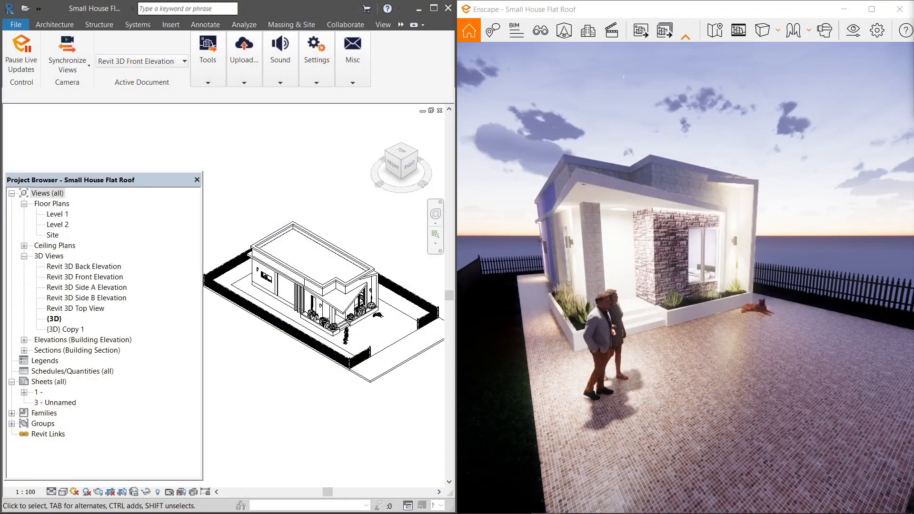
pyautogui.moveTo(684, 165)
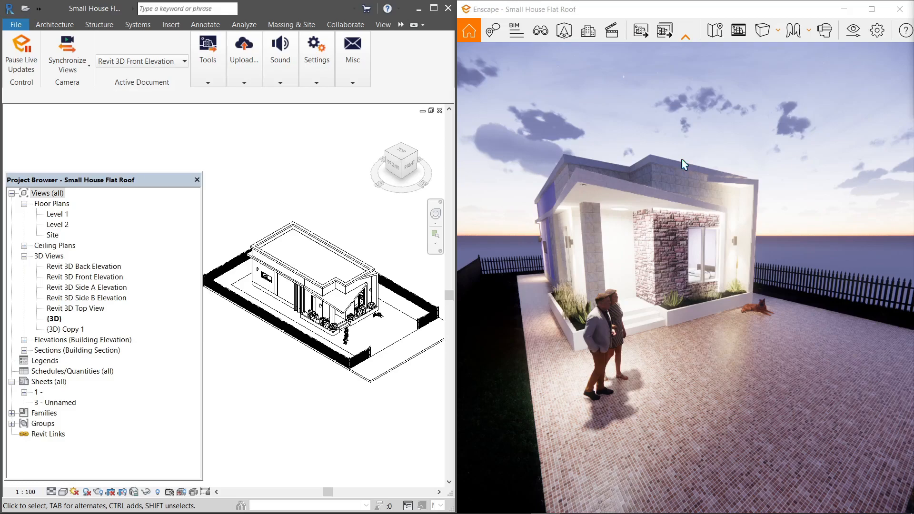
pyautogui.moveTo(539, 30)
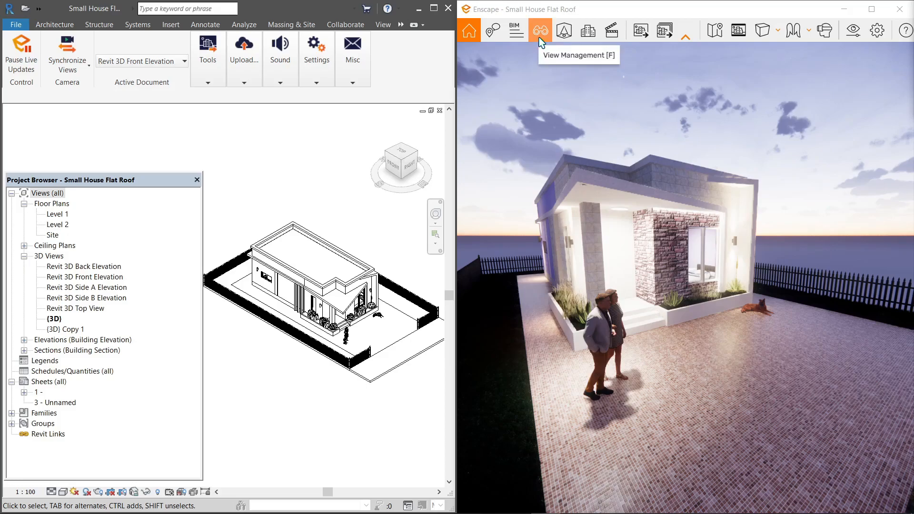
# Show the View Management panel listing the project's seven saved Revit views
pyautogui.click(540, 30)
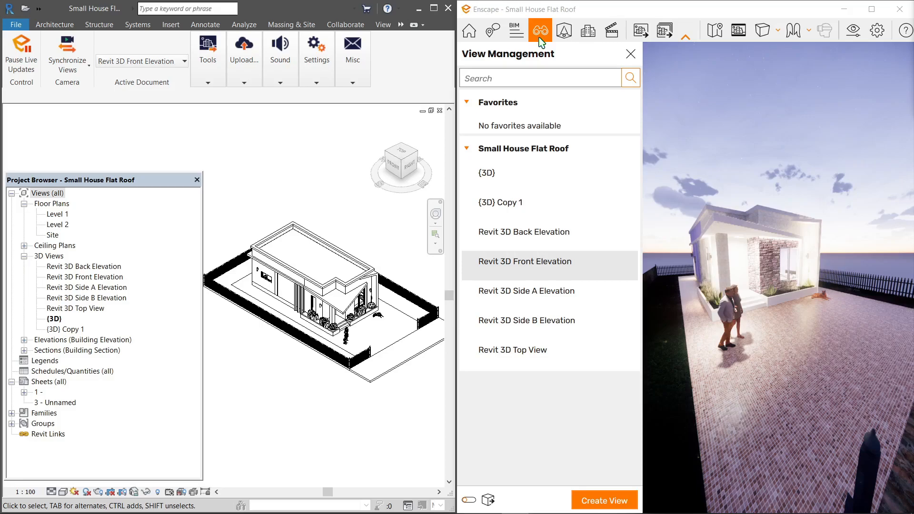
pyautogui.moveTo(61, 300)
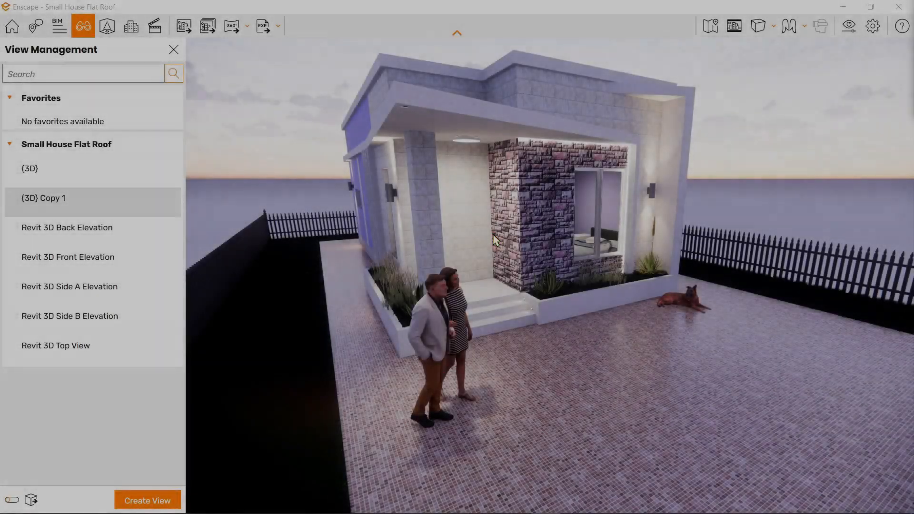
# Preview the Top View and the Side B, Side A and Front elevation views in turn
pyautogui.click(56, 346)
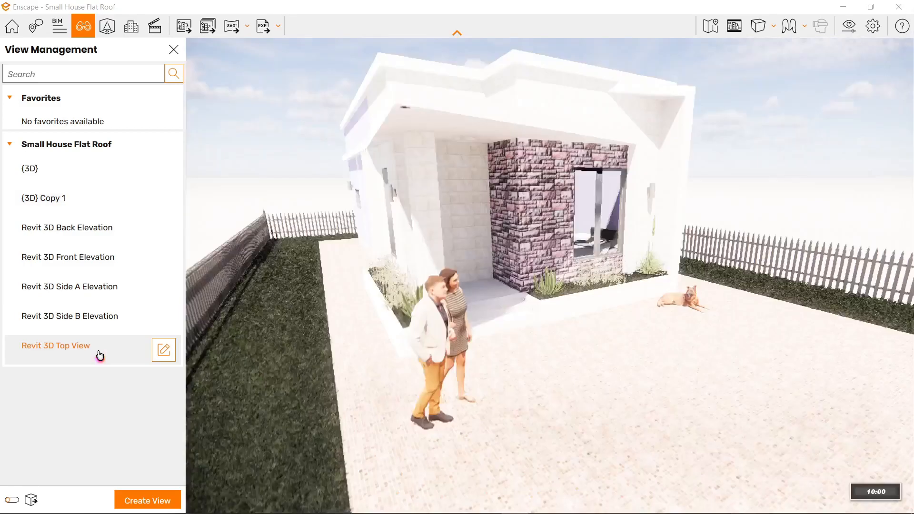
pyautogui.click(70, 315)
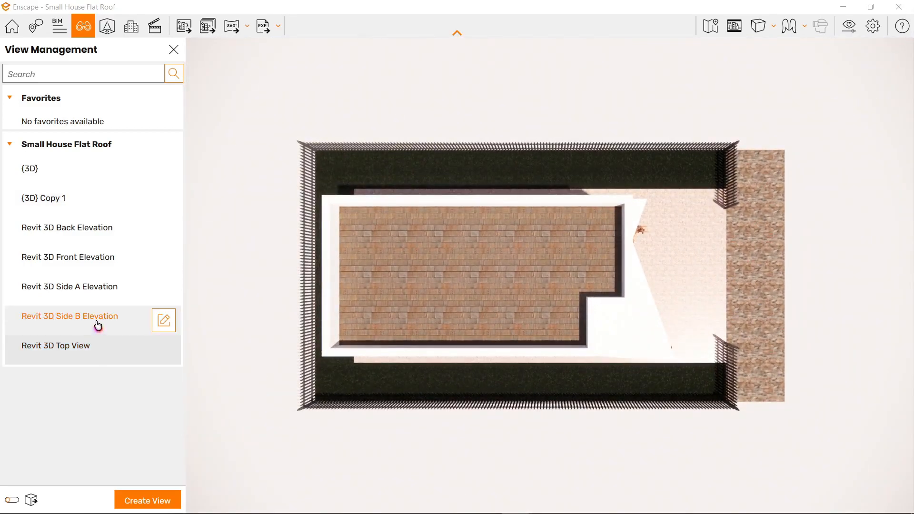
pyautogui.click(68, 287)
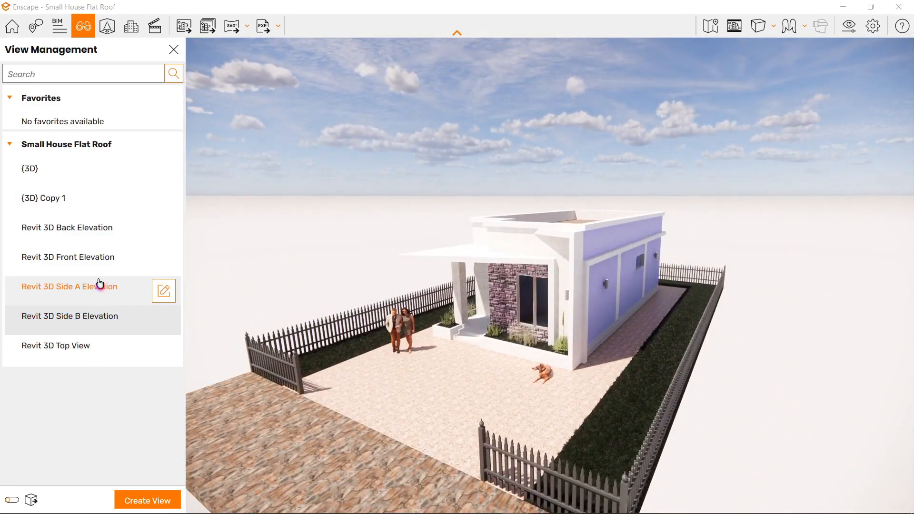
pyautogui.click(66, 257)
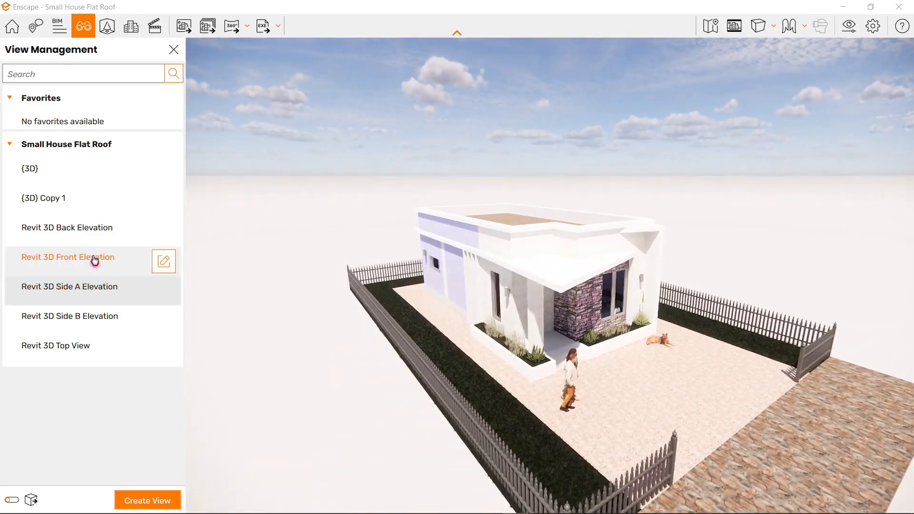
pyautogui.click(66, 227)
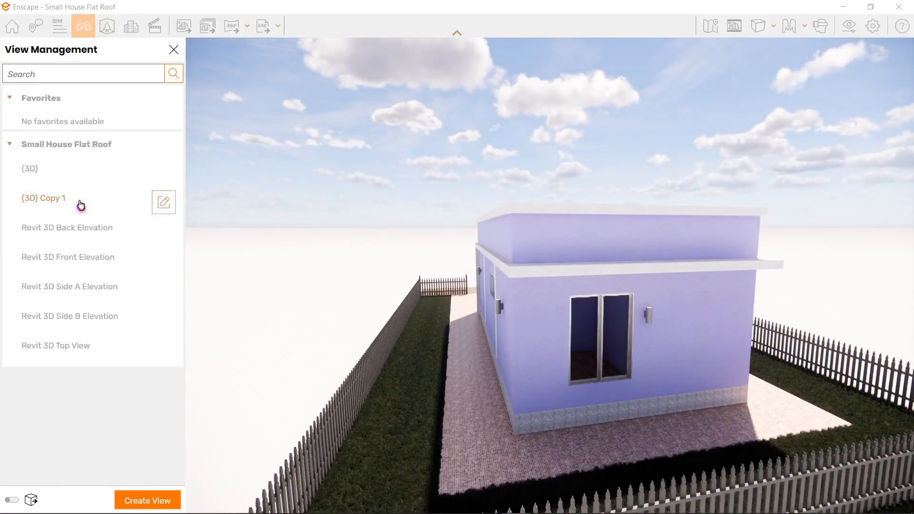
# Preview the (3D) Copy 1 and (3D) views, ending on the close porch shot
pyautogui.click(29, 169)
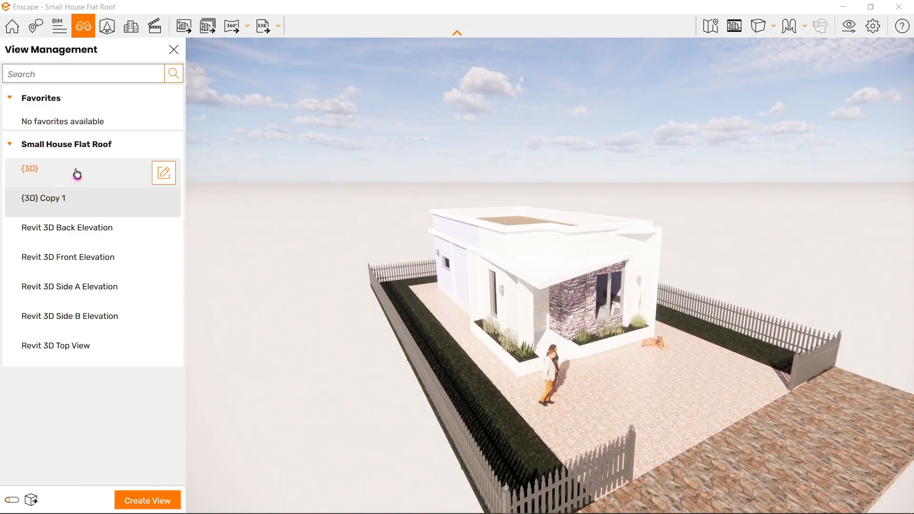
pyautogui.click(30, 170)
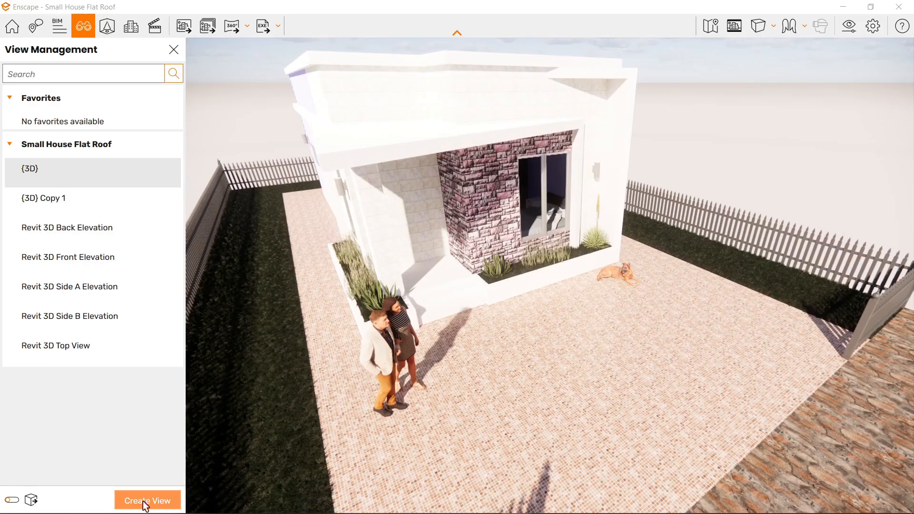
# Begin a new view named 'Enscape 1st Trial' linked to the Custom Preset
pyautogui.click(147, 499)
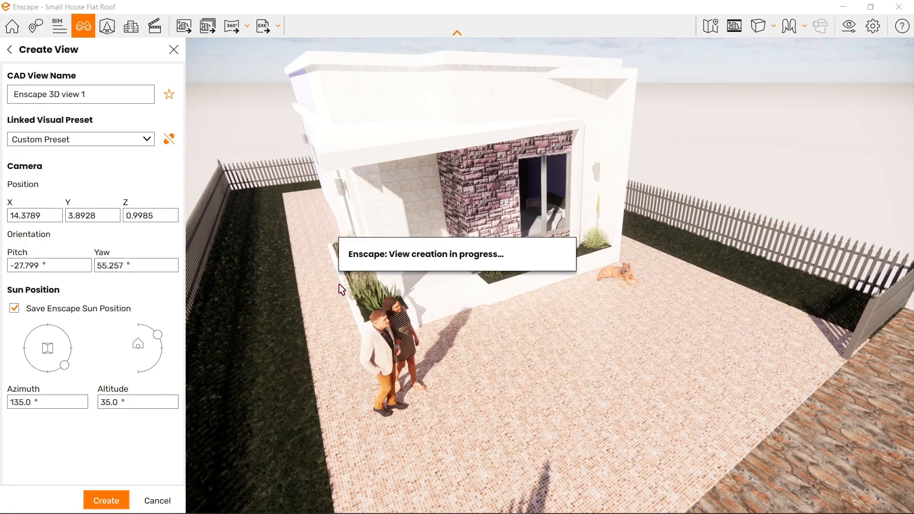
pyautogui.moveTo(104, 108)
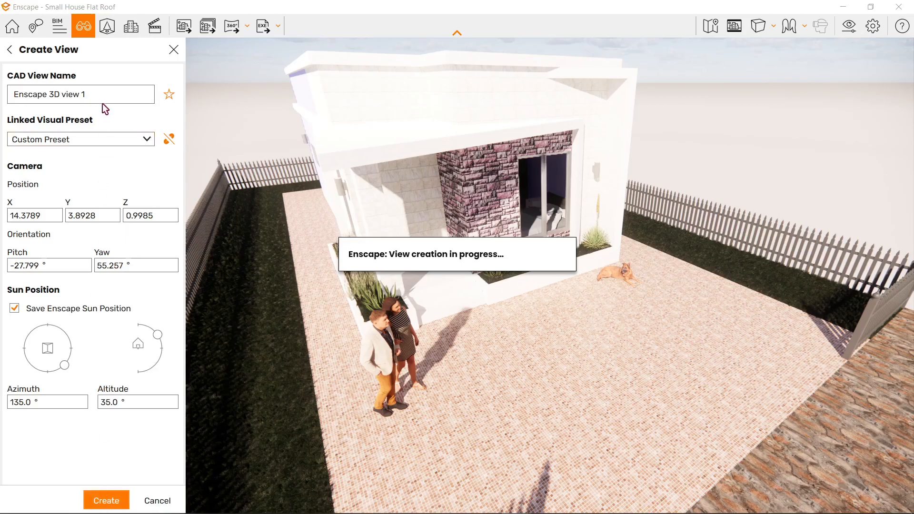
pyautogui.click(81, 94)
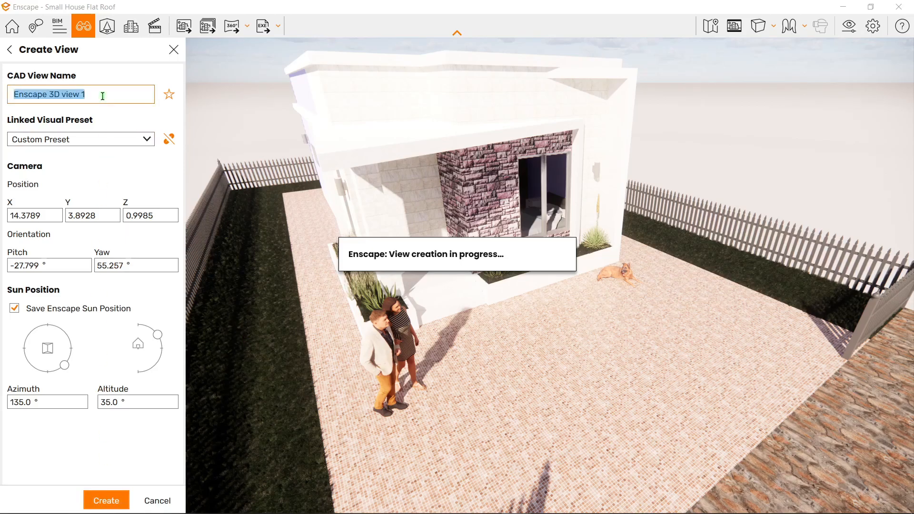
pyautogui.write('Enscape')
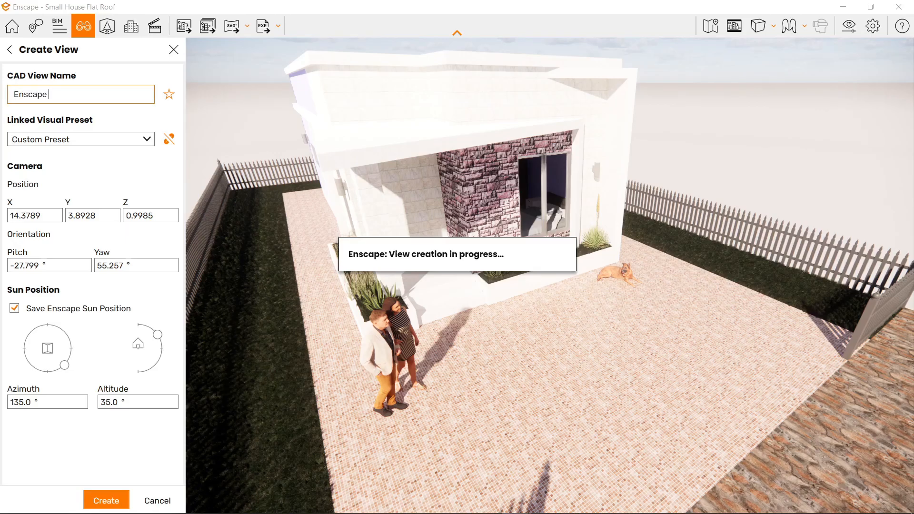
pyautogui.write('1st Trial')
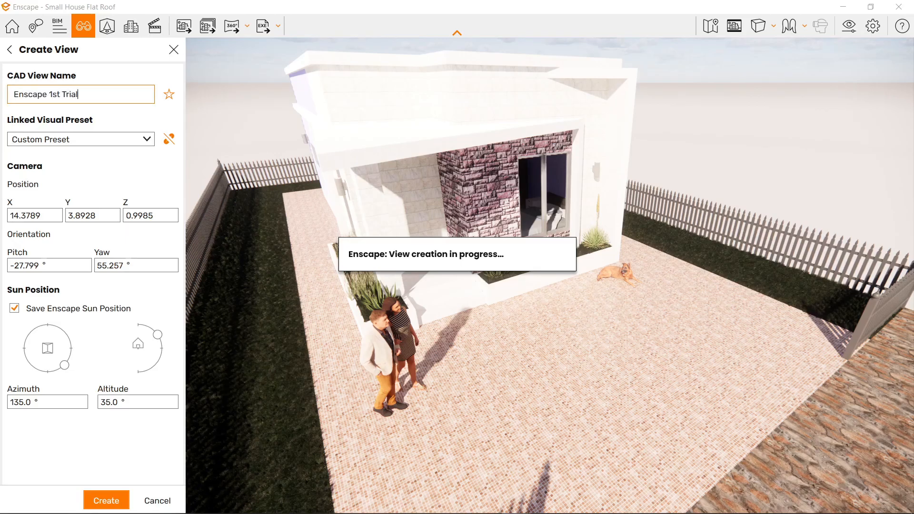
pyautogui.click(80, 139)
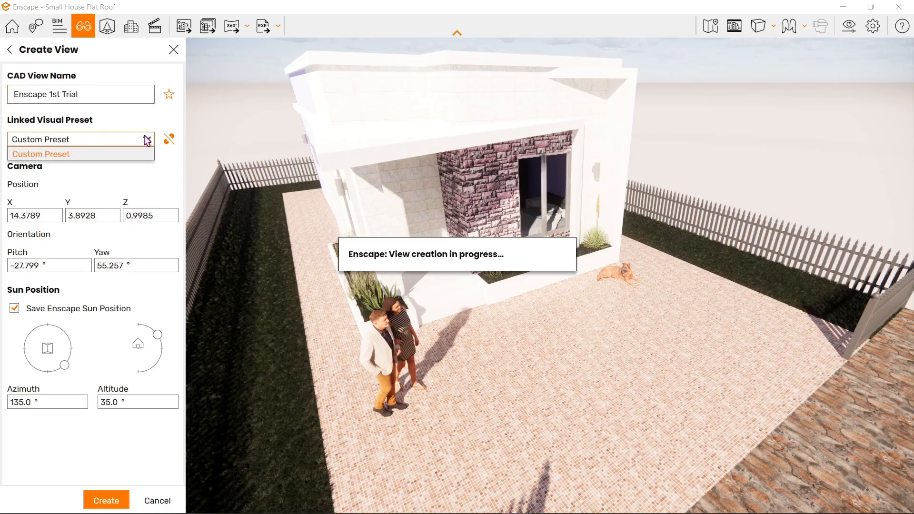
pyautogui.click(41, 153)
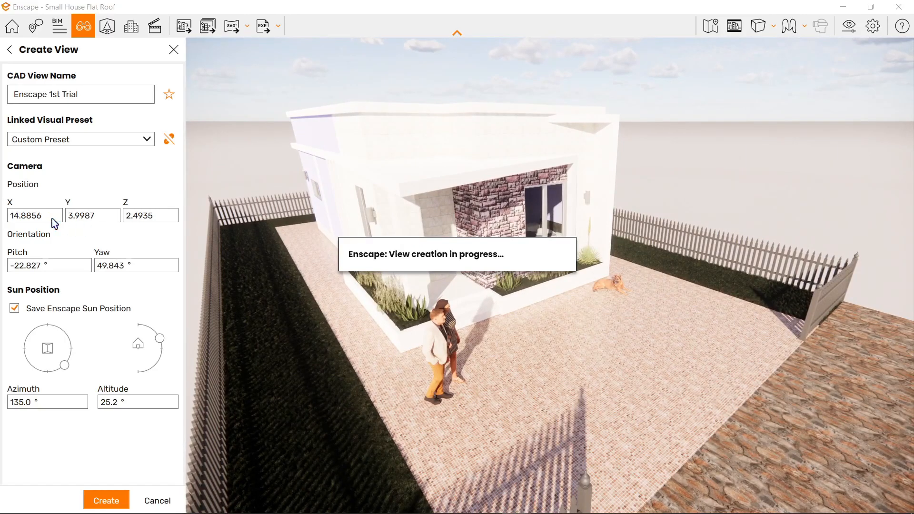
pyautogui.moveTo(40, 315)
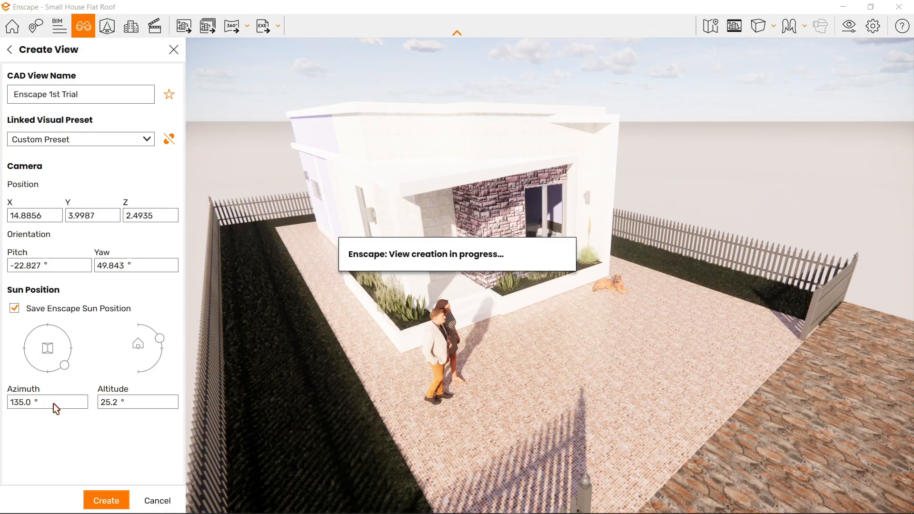
# Swing the sun azimuth around the house, then set it to 120° after rejecting 361
pyautogui.moveTo(61, 362); pyautogui.dragTo(71, 348)
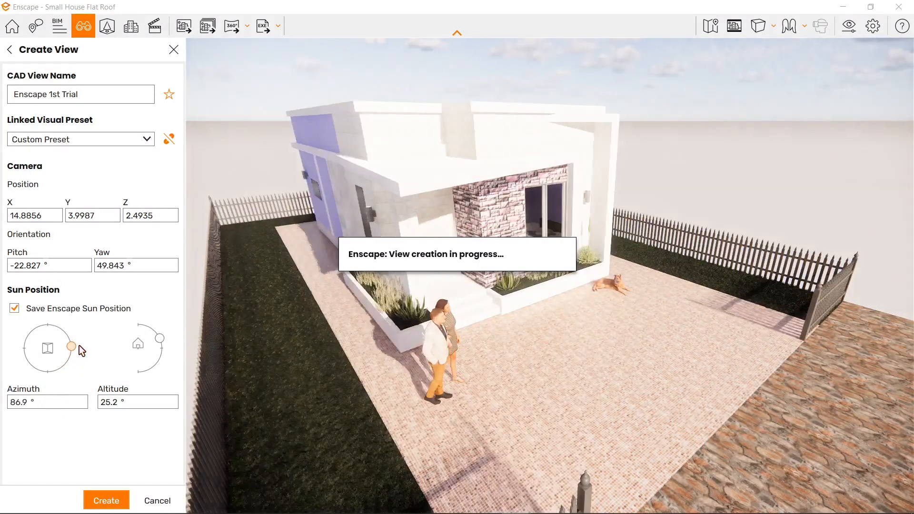
pyautogui.moveTo(71, 346); pyautogui.dragTo(25, 355)
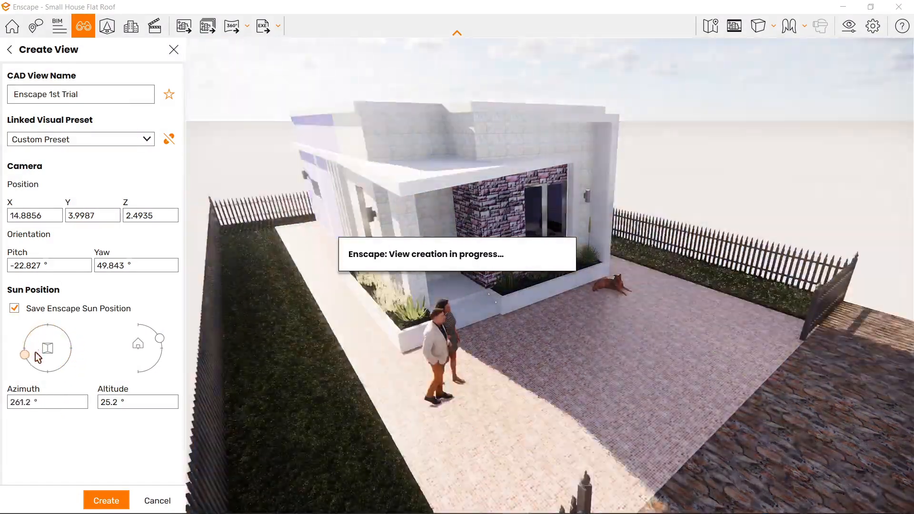
pyautogui.moveTo(22, 354); pyautogui.dragTo(73, 346)
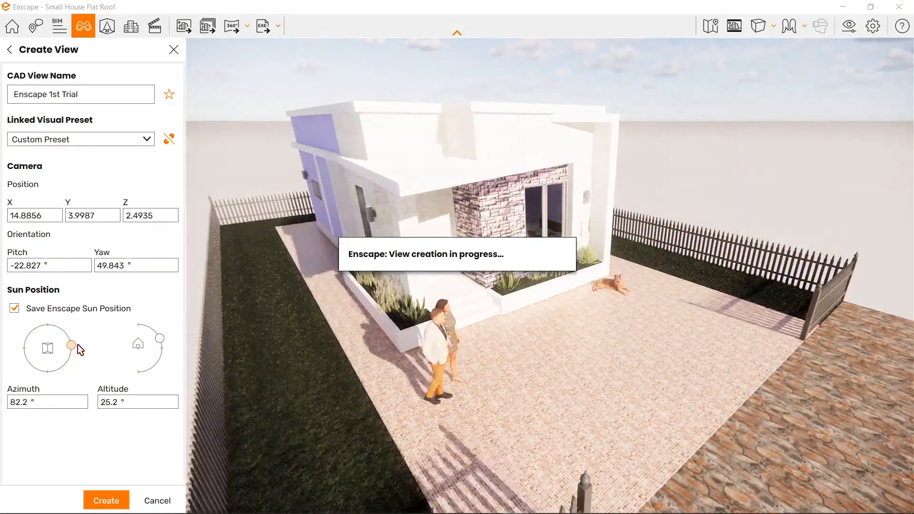
pyautogui.write('120')
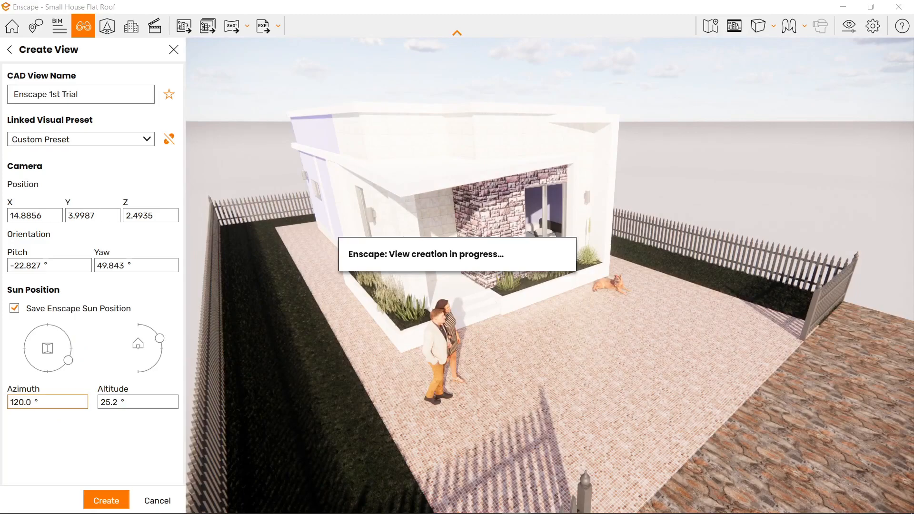
pyautogui.write('350.0')
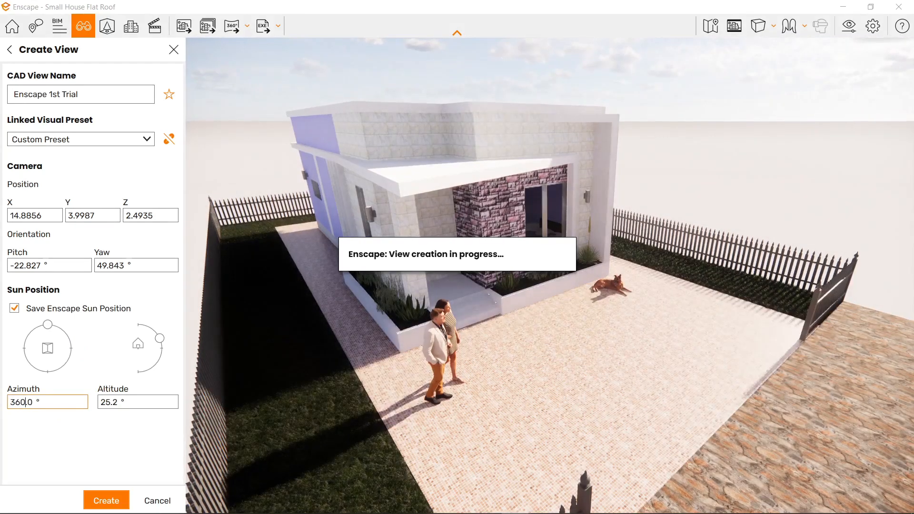
pyautogui.write('361')
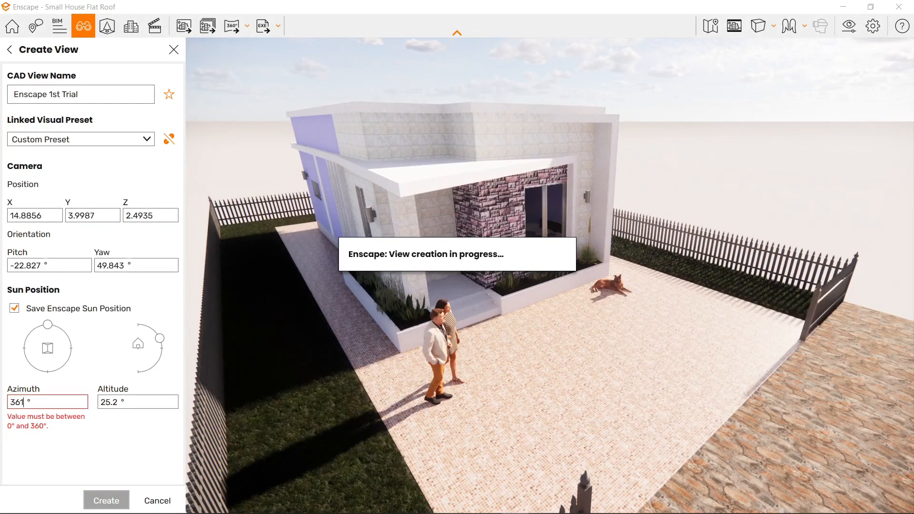
pyautogui.write('120.0')
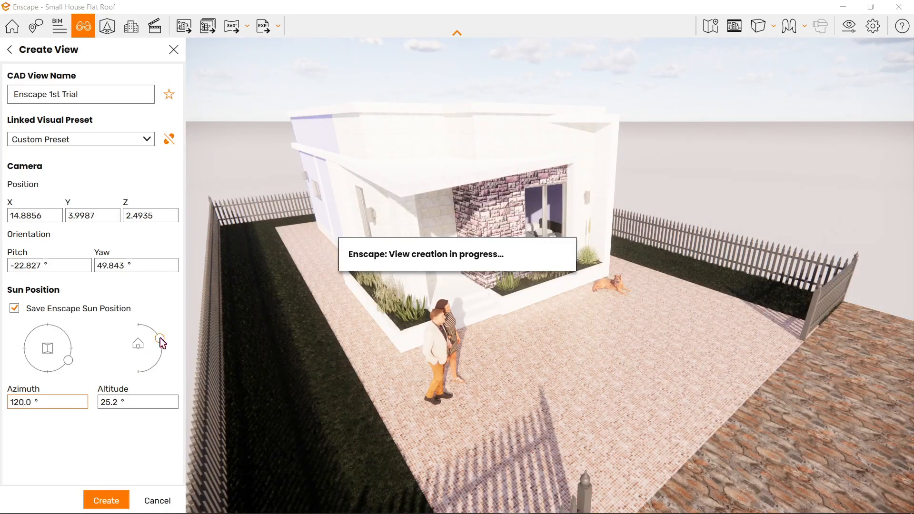
# Preview the sun altitude from overhead down below the horizon and back up
pyautogui.moveTo(162, 340); pyautogui.dragTo(162, 338)
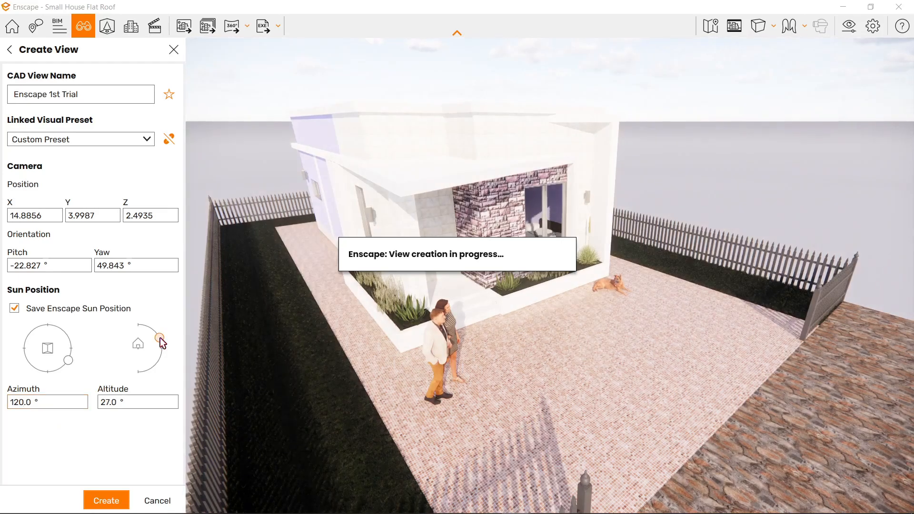
pyautogui.moveTo(160, 339); pyautogui.dragTo(137, 323)
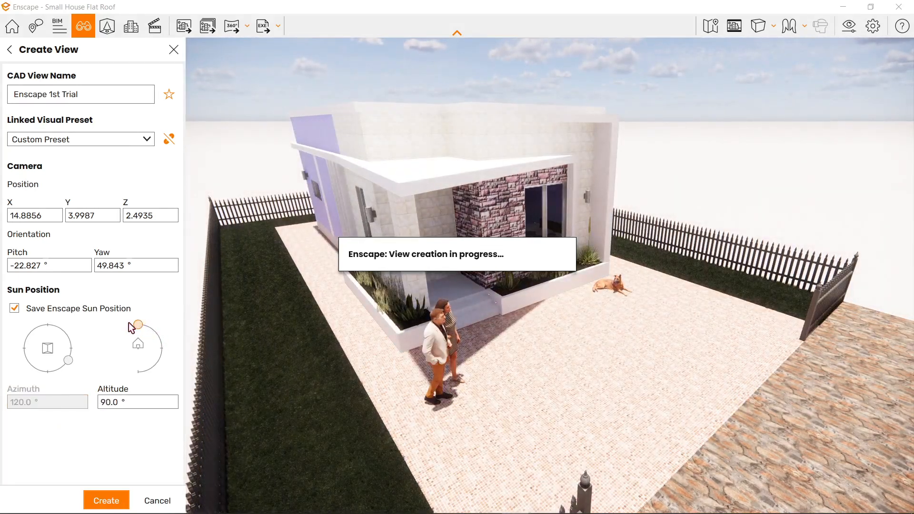
pyautogui.moveTo(137, 324); pyautogui.dragTo(163, 353)
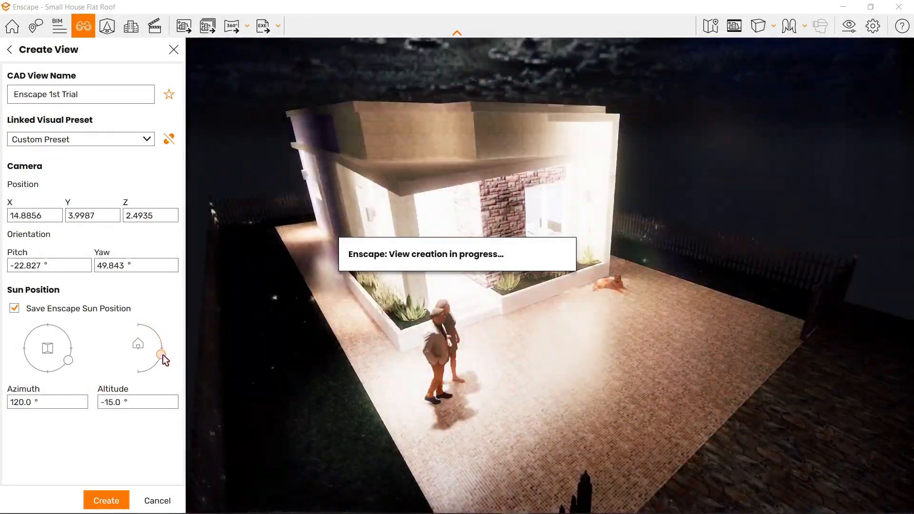
pyautogui.moveTo(163, 353); pyautogui.dragTo(140, 372)
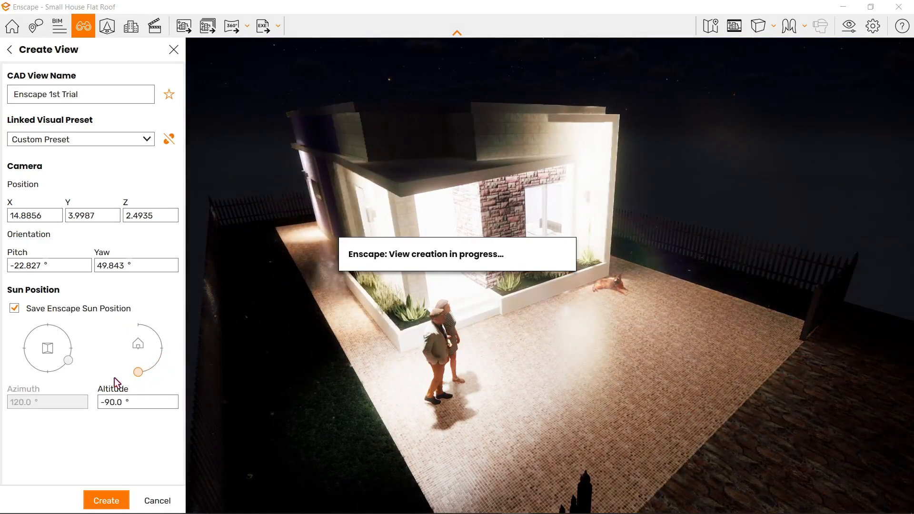
pyautogui.moveTo(138, 370); pyautogui.dragTo(145, 373)
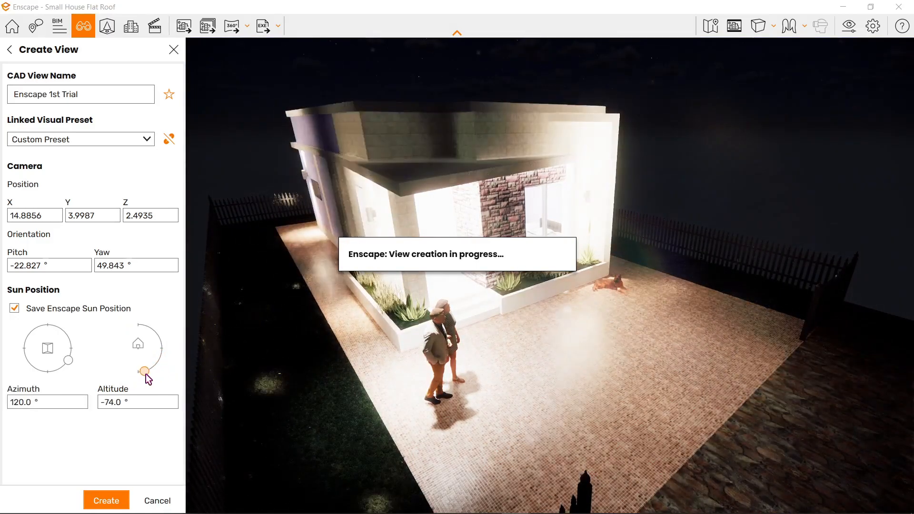
pyautogui.moveTo(145, 374); pyautogui.dragTo(162, 348)
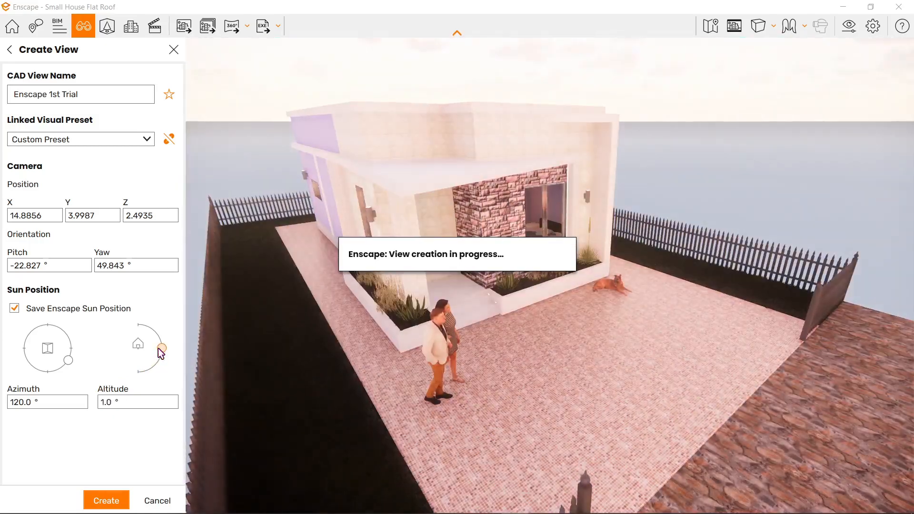
pyautogui.moveTo(162, 349); pyautogui.dragTo(138, 324)
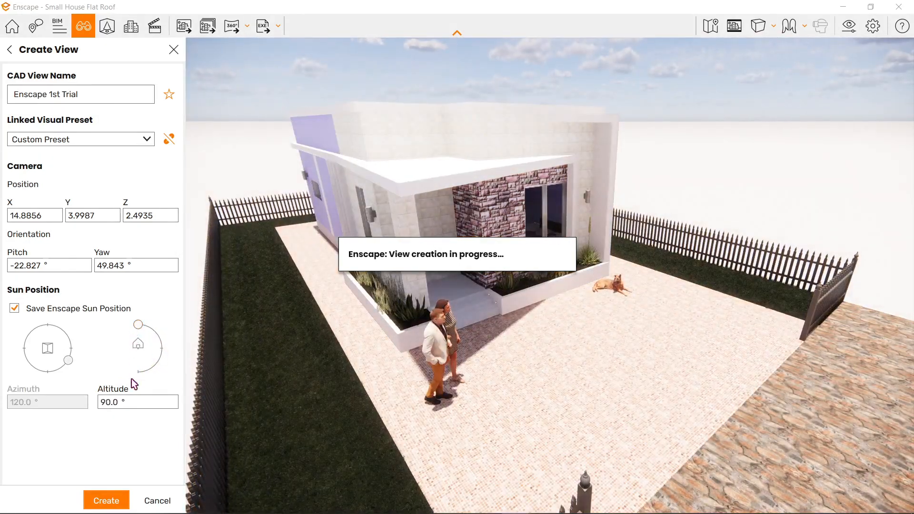
# Settle the sun altitude at 38° after 91 is rejected as out of range
pyautogui.write('91')
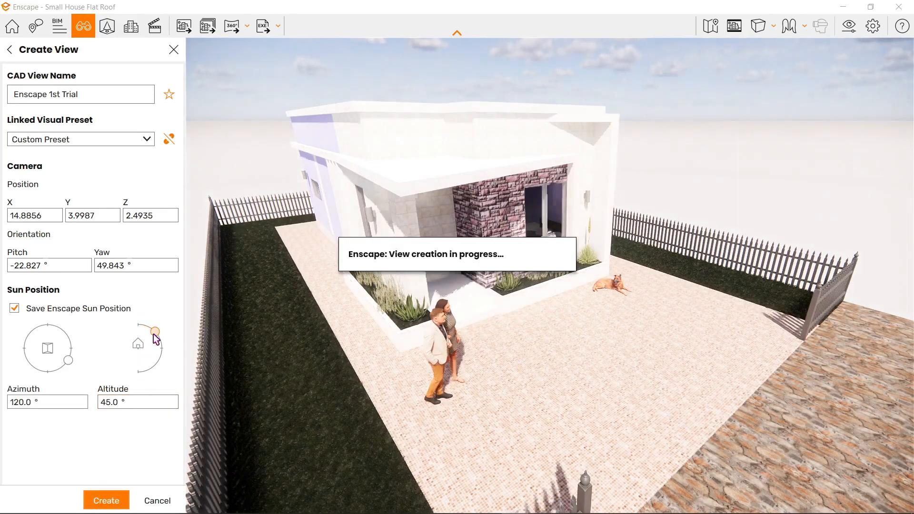
pyautogui.moveTo(155, 331); pyautogui.dragTo(155, 342)
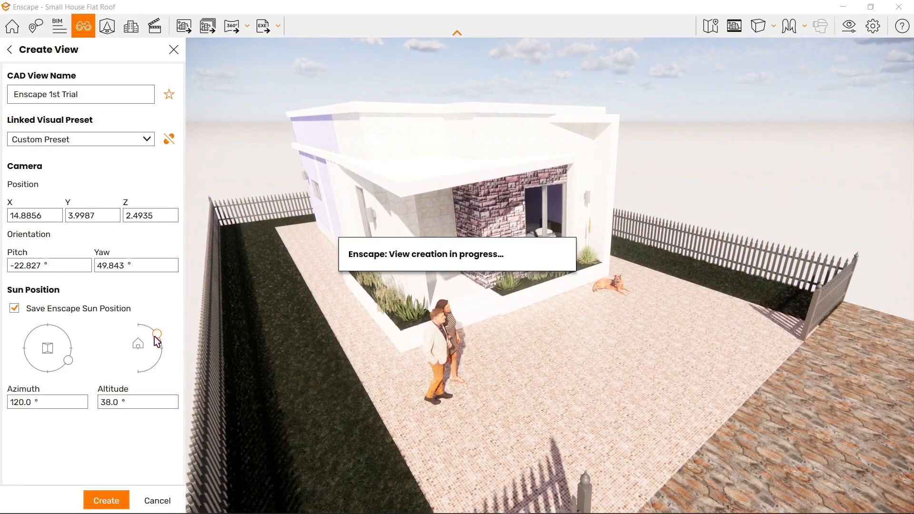
pyautogui.click(80, 94)
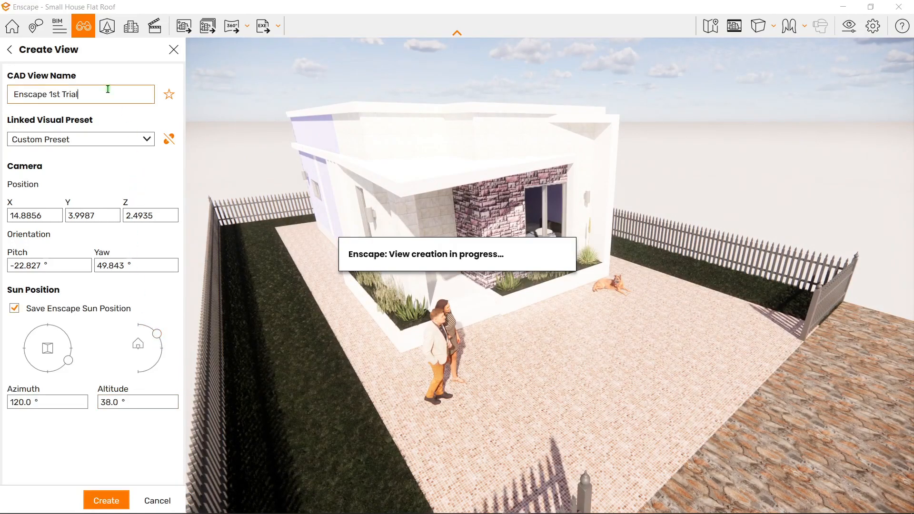
# Rename the view '1st View Create' and create it with its camera and sun settings
pyautogui.write('1st')
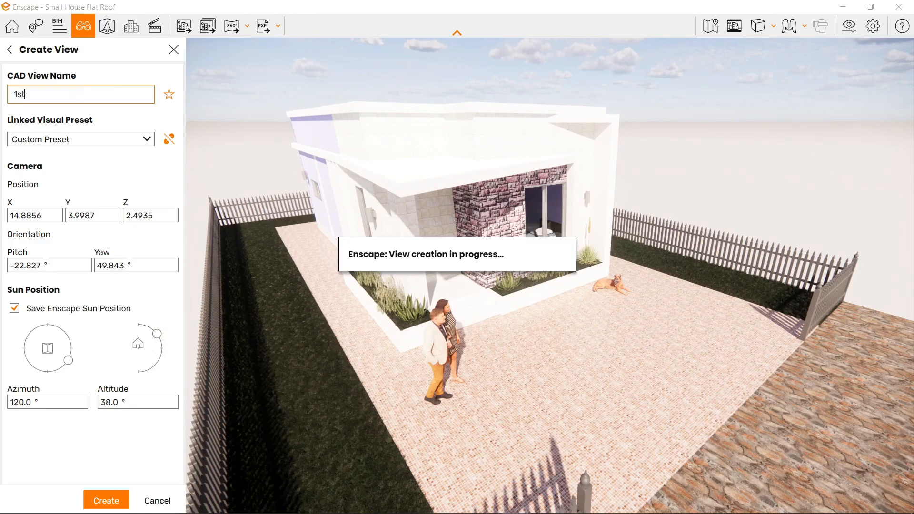
pyautogui.write('View Create')
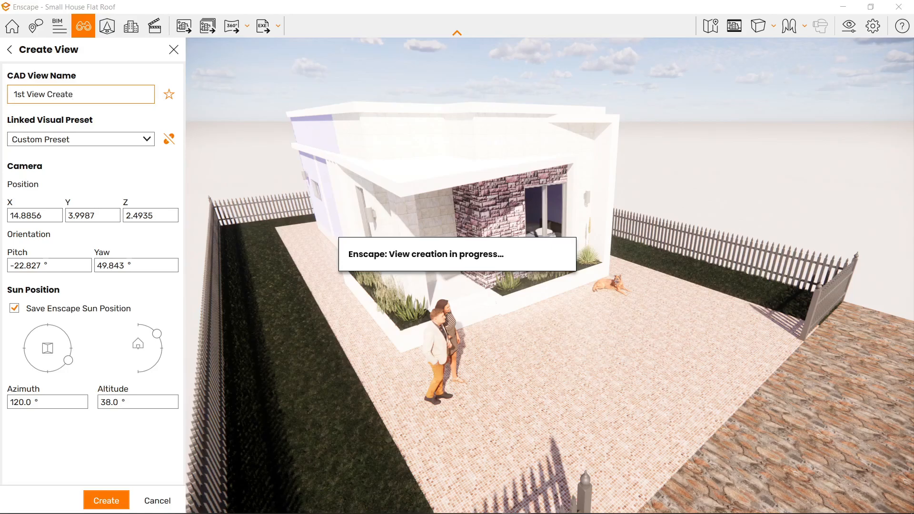
pyautogui.click(106, 499)
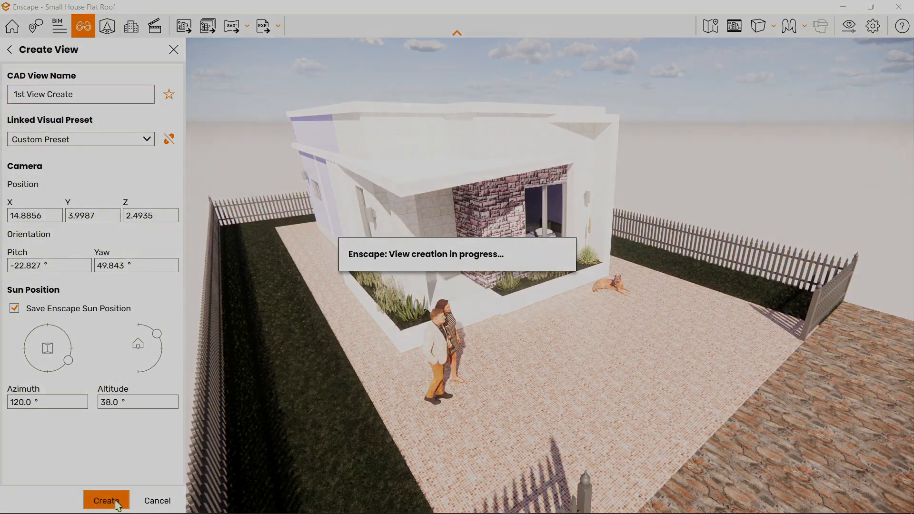
pyautogui.click(106, 500)
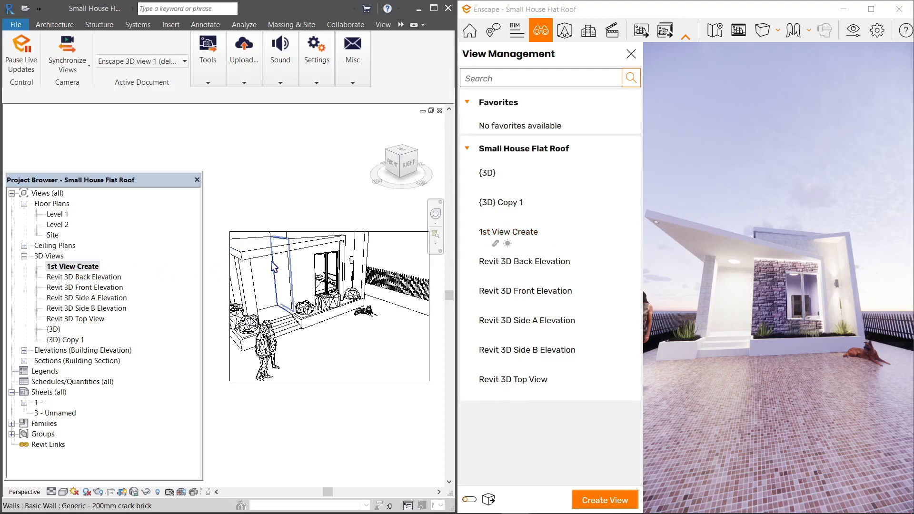
pyautogui.moveTo(277, 267)
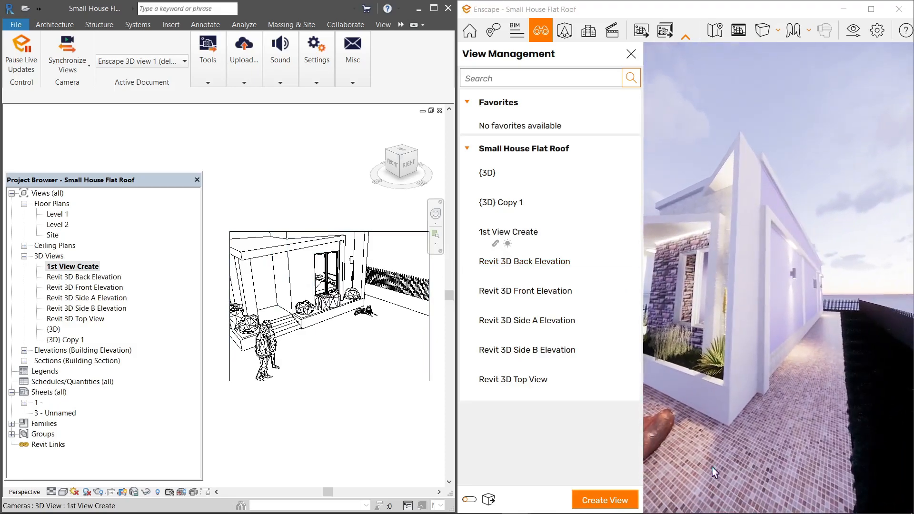
# Check '1st View Create' among Revit's 3D views alongside Enscape 3D view 1
pyautogui.click(605, 499)
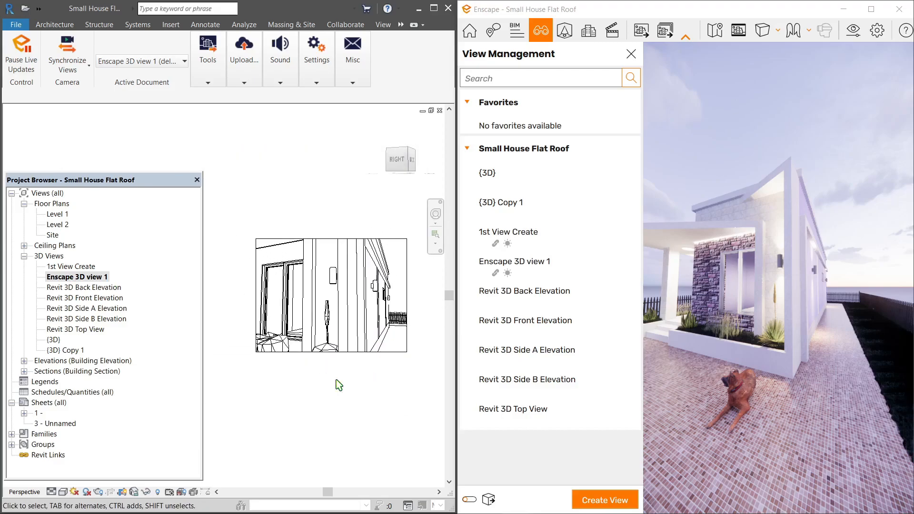
pyautogui.moveTo(86, 273)
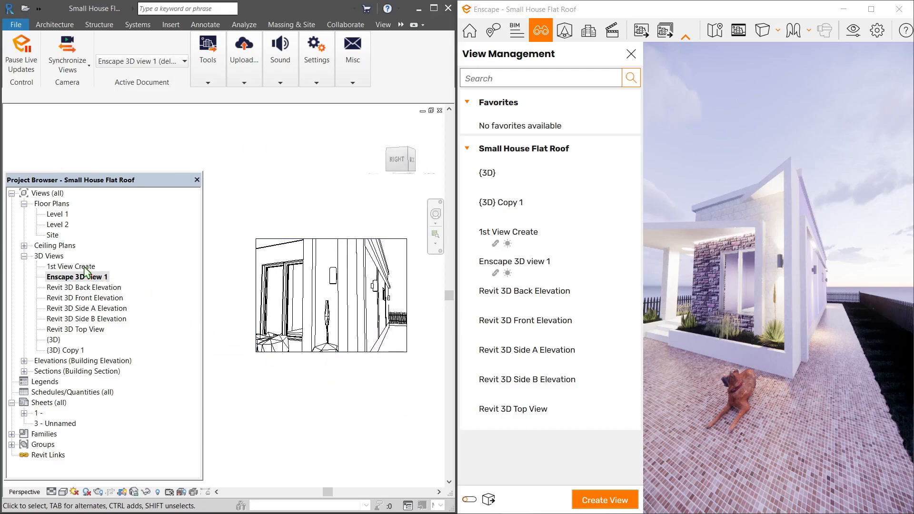